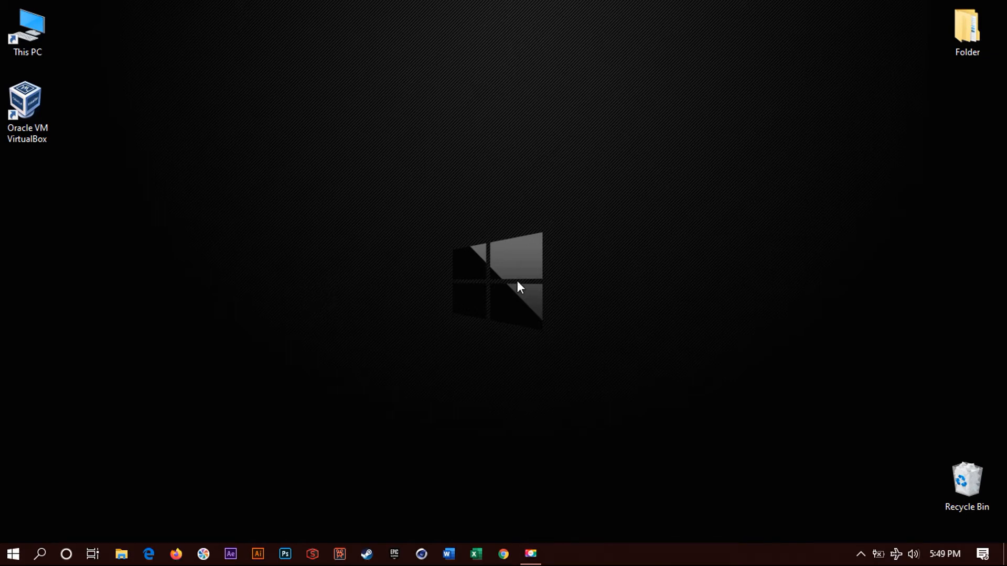
mouse_move(70, 502)
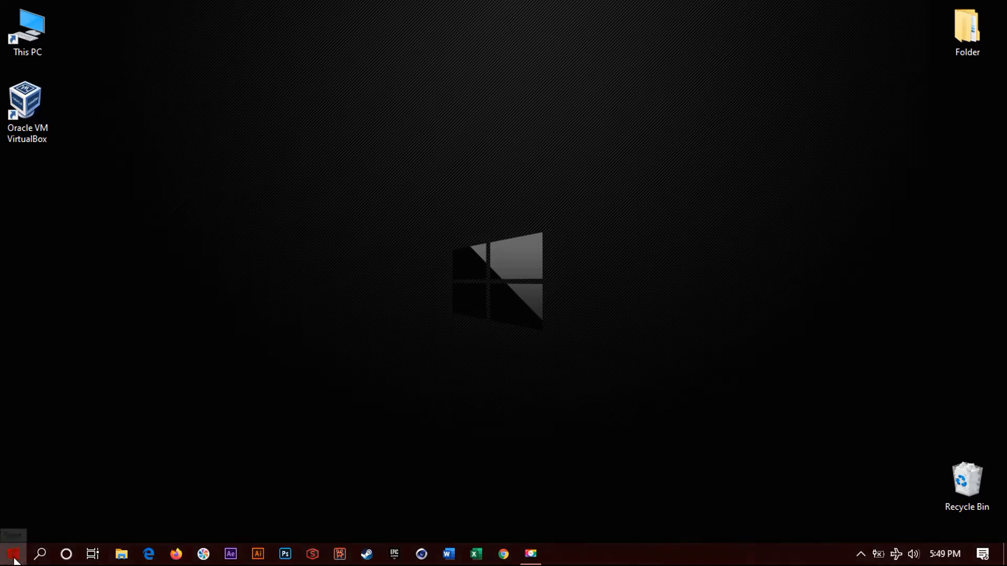
Step: Bring up the Start menu from the taskbar, showing the app list with Oracle VM VirtualBox
click(12, 554)
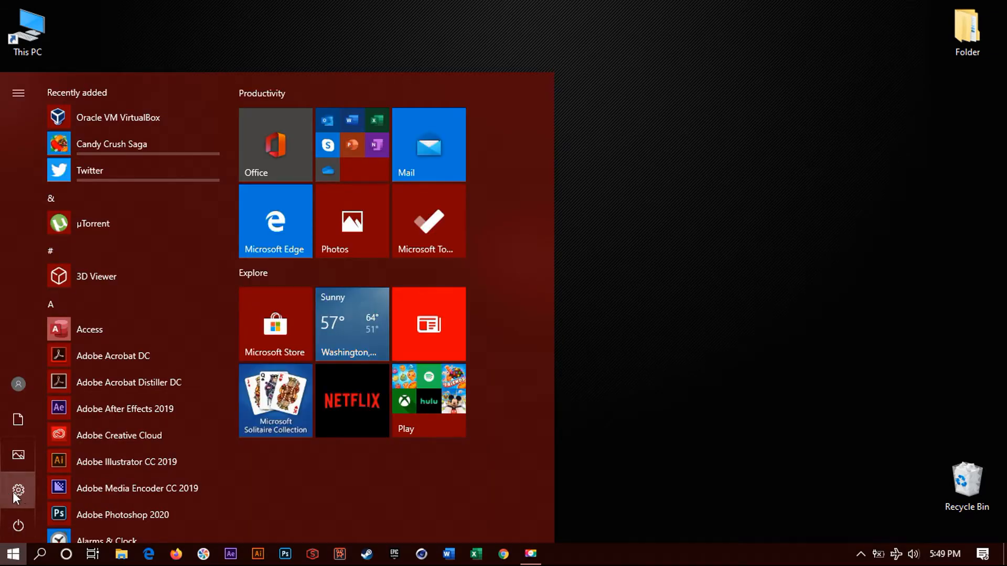
mouse_move(17, 491)
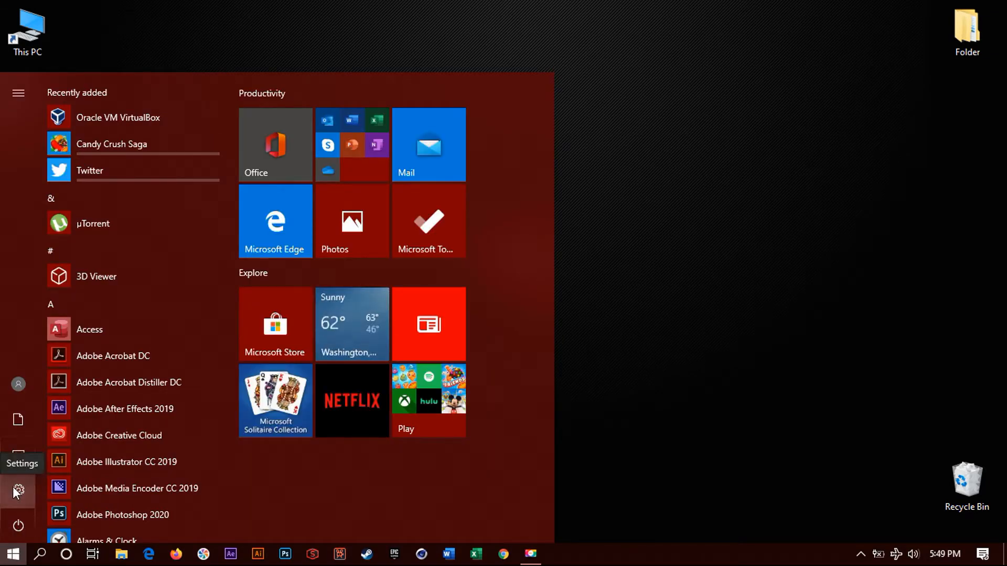
Step: Launch Windows Settings from the Start menu's gear icon
click(18, 492)
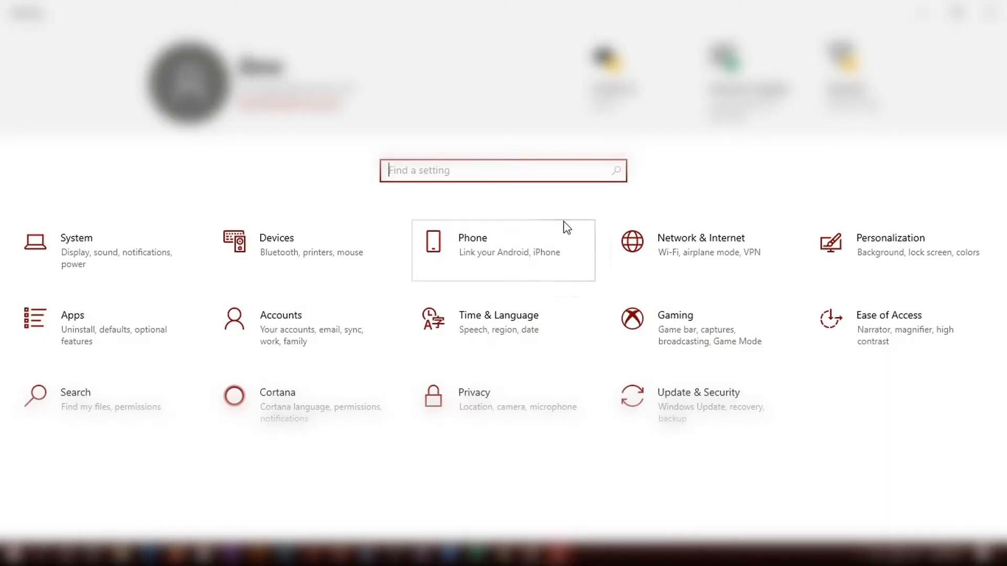
mouse_move(321, 142)
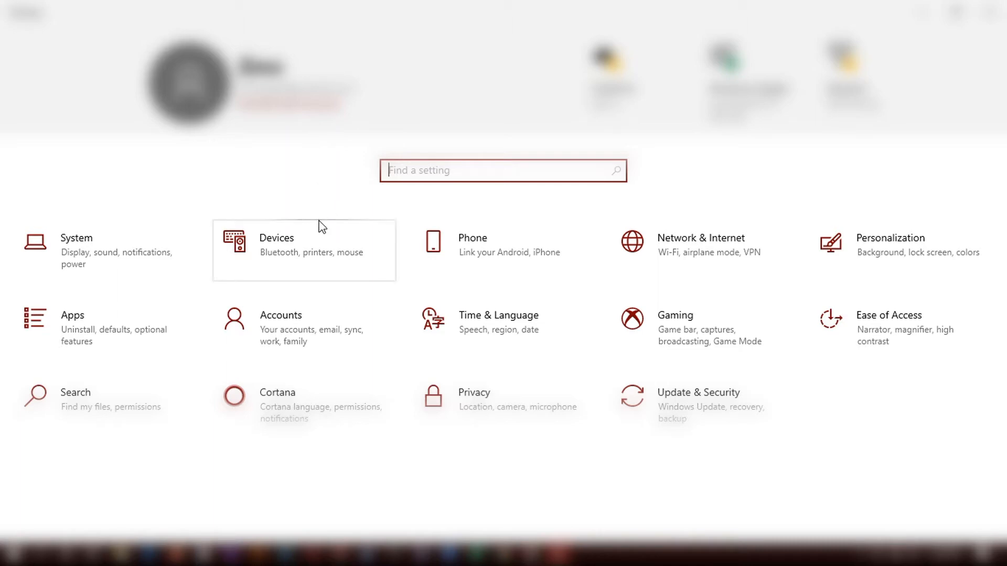
mouse_move(308, 197)
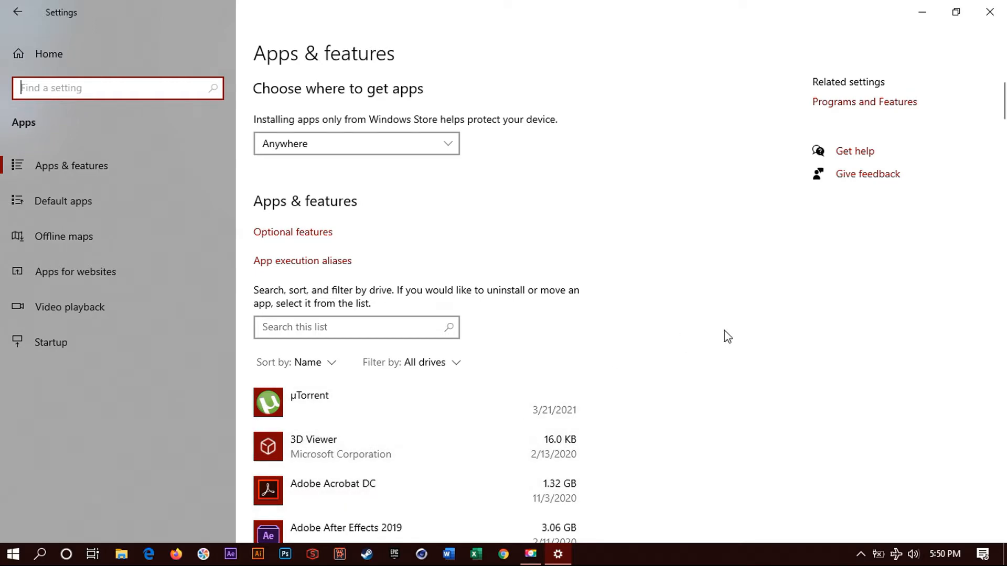
Step: Scroll the installed apps list down to the Oracle VM VirtualBox 6.1.20 entry
scroll(down, 3)
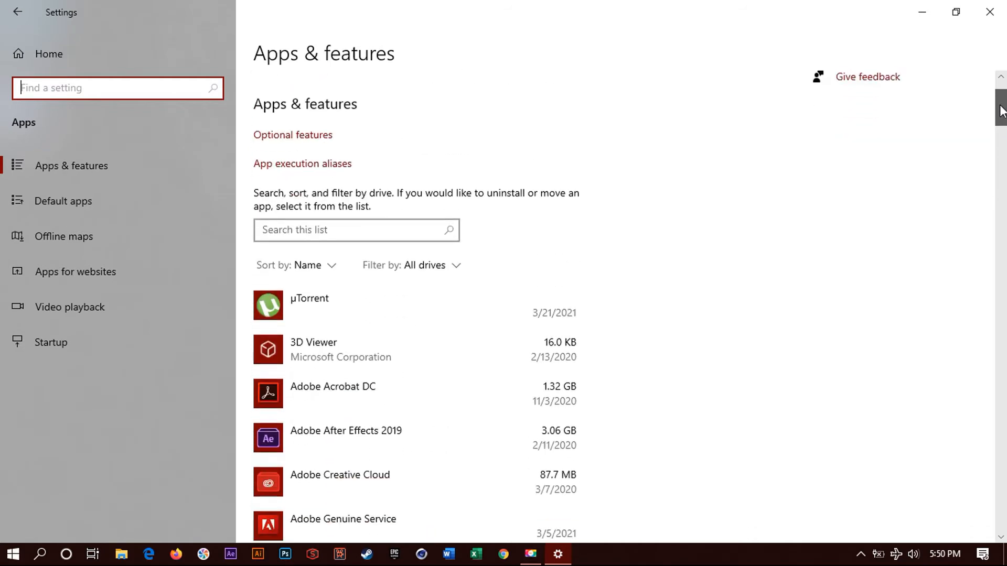
scroll(down, 3)
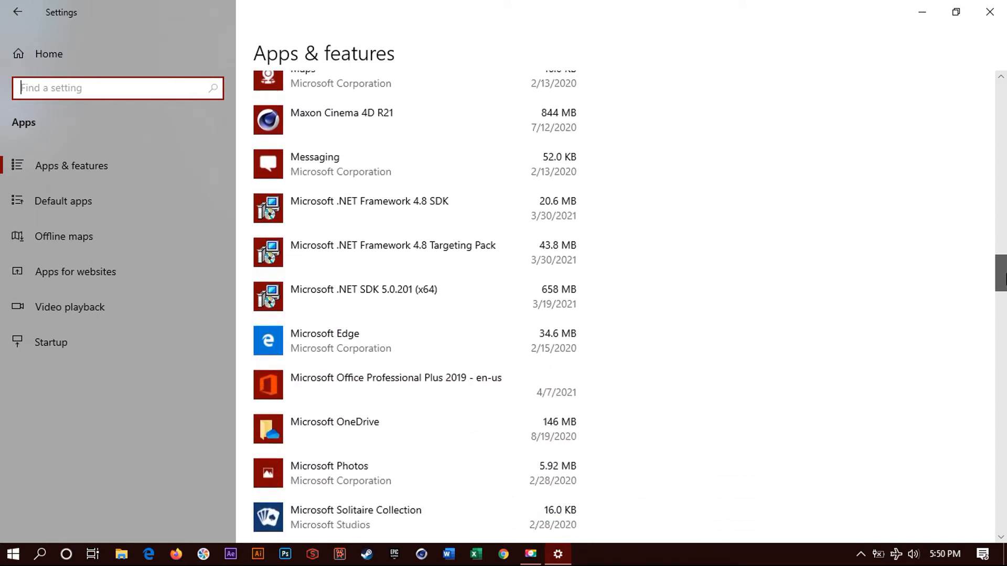
scroll(down, 3)
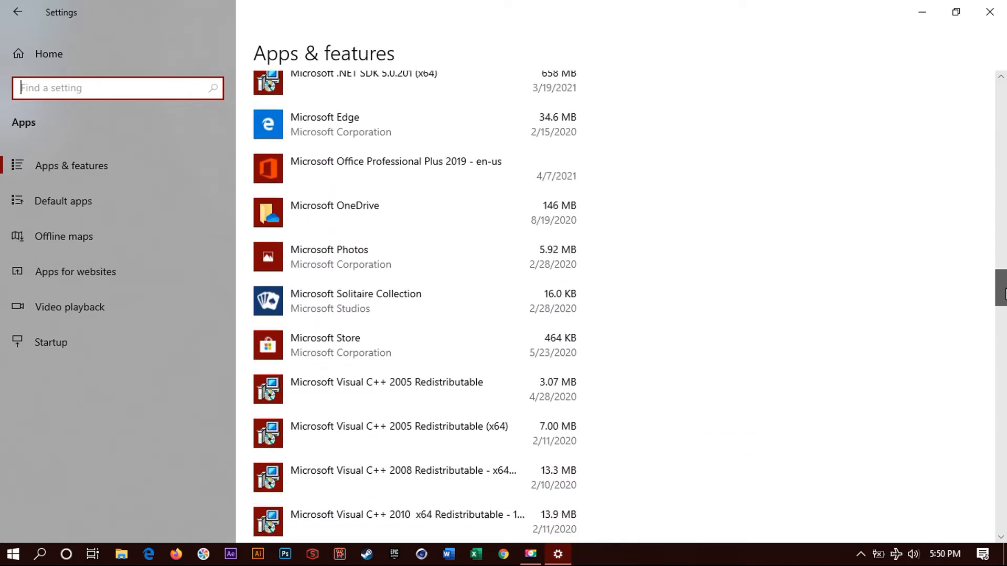
scroll(down, 3)
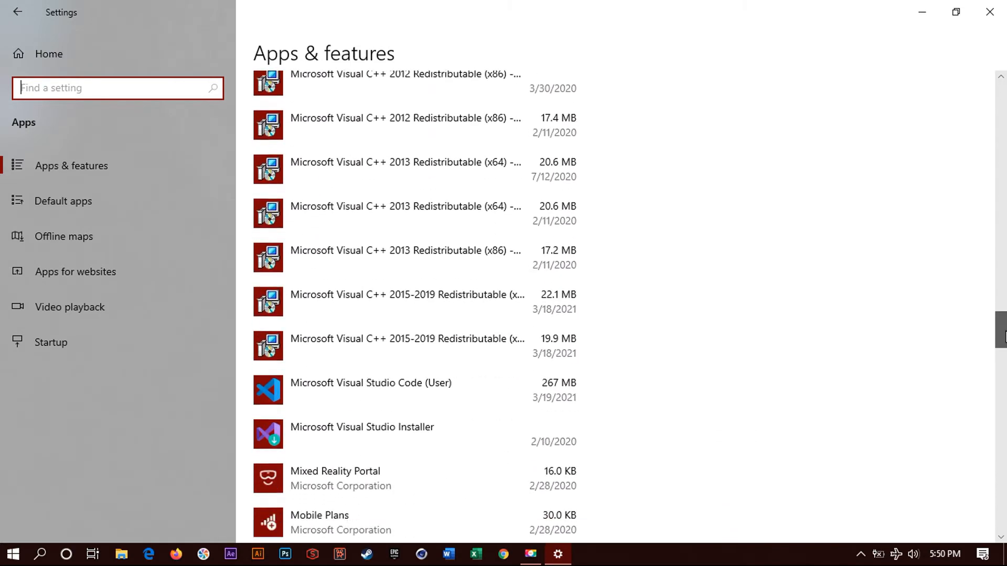
scroll(down, 3)
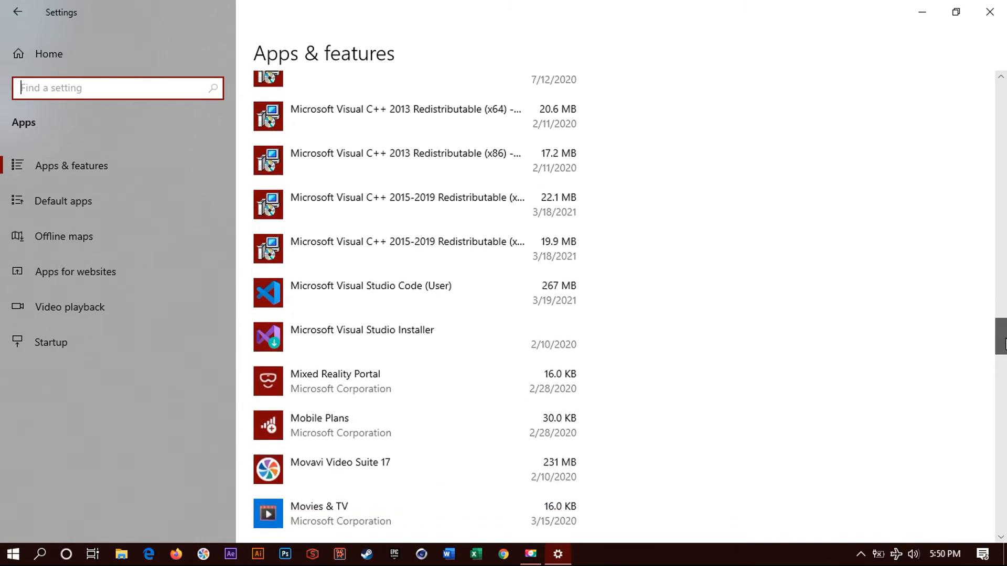
scroll(down, 3)
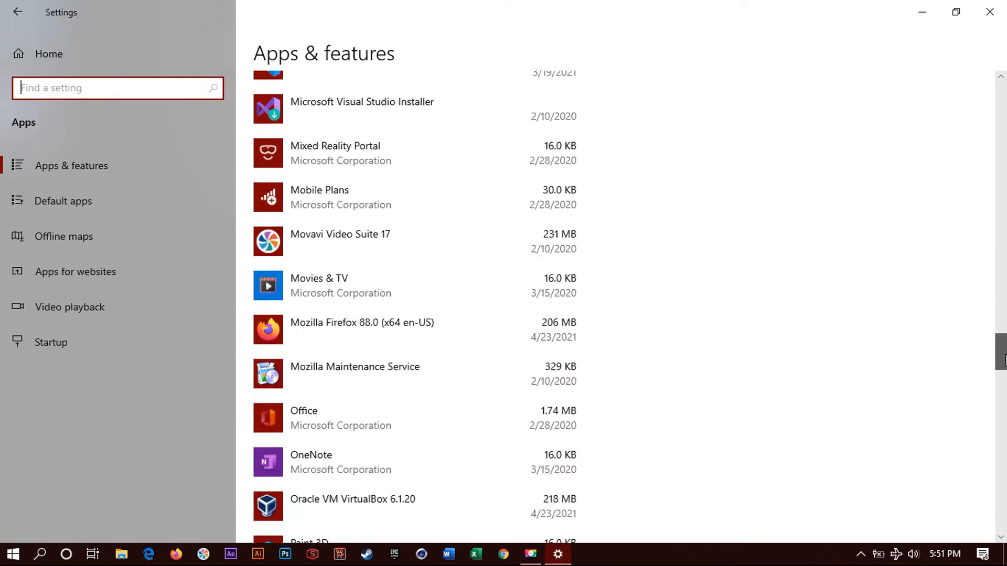
scroll(down, 3)
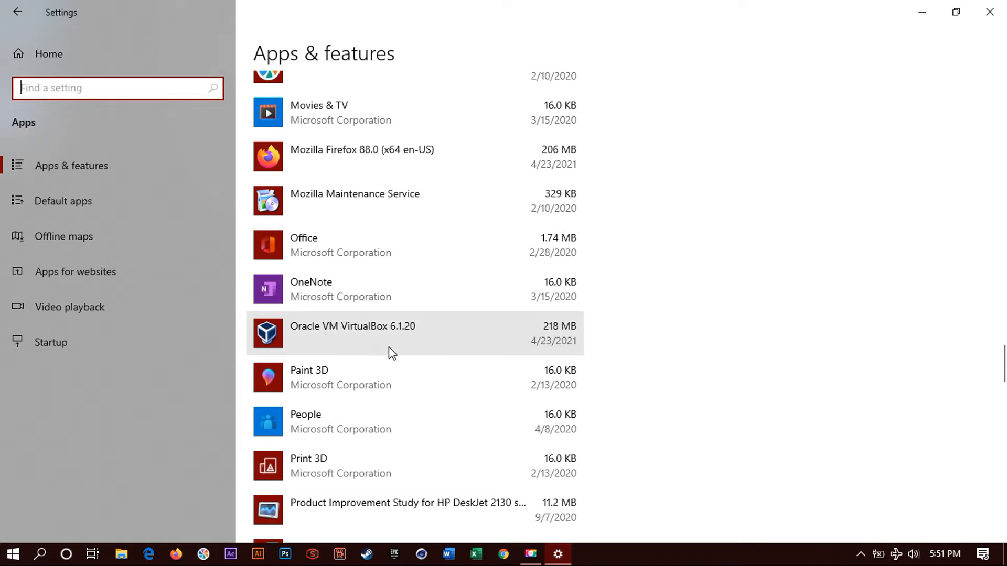
Step: Start uninstalling Oracle VM VirtualBox 6.1.20 and bring its uninstaller window forward
click(353, 334)
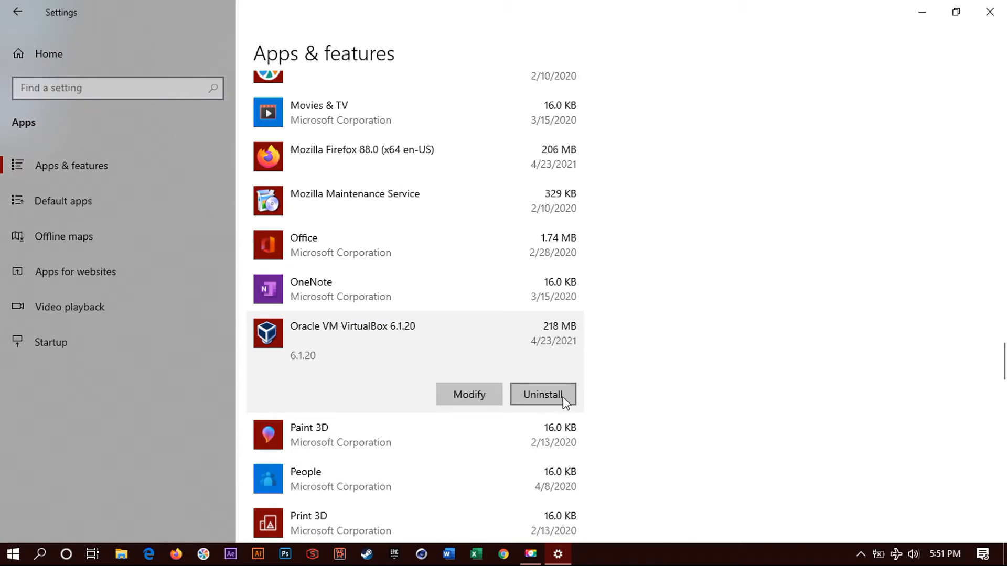
click(542, 394)
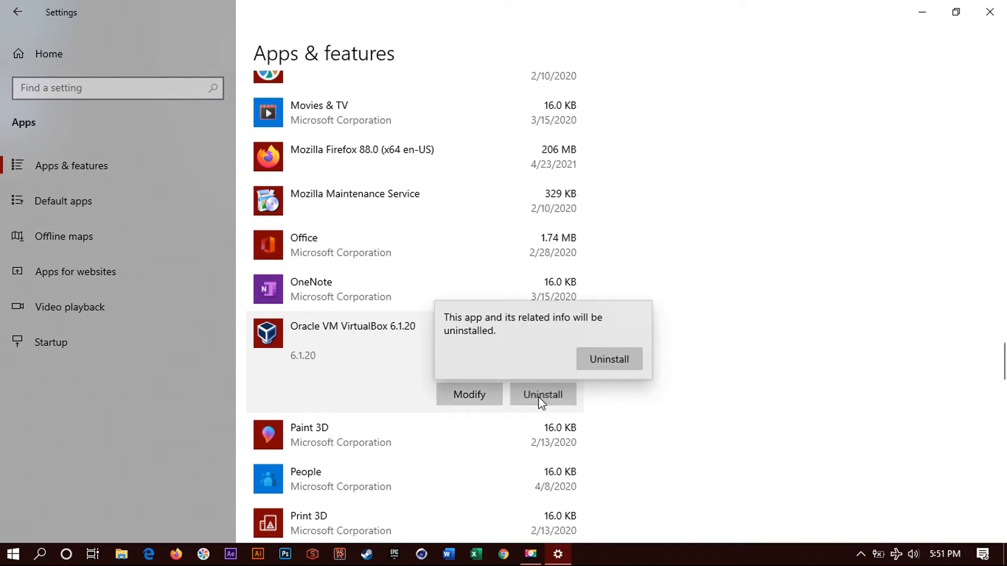
mouse_move(453, 353)
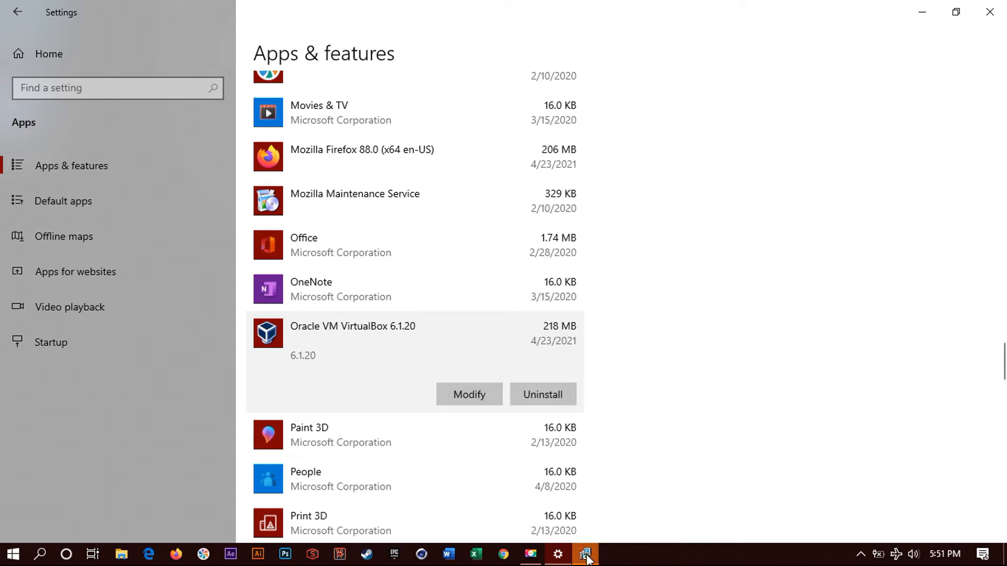
click(542, 394)
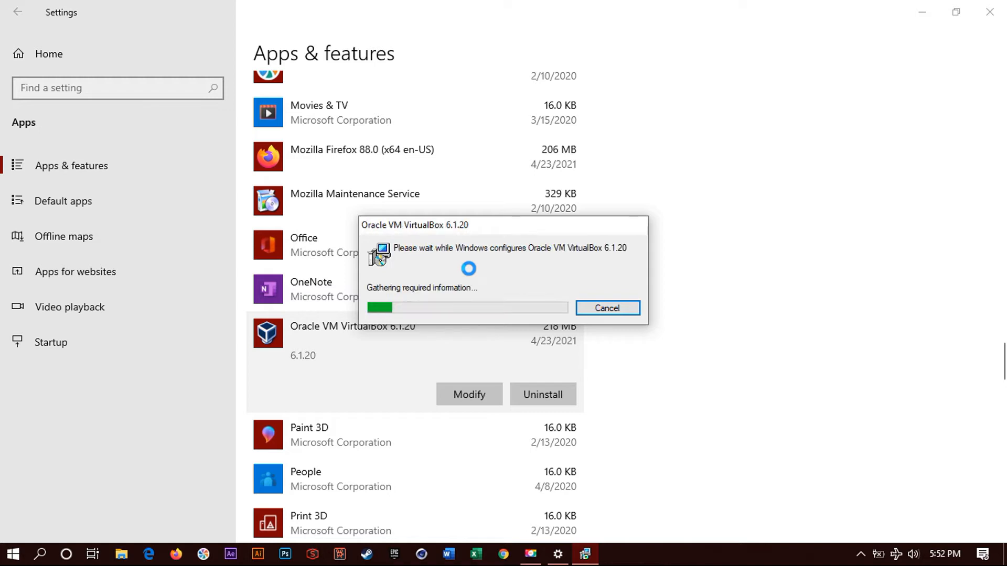
mouse_move(527, 350)
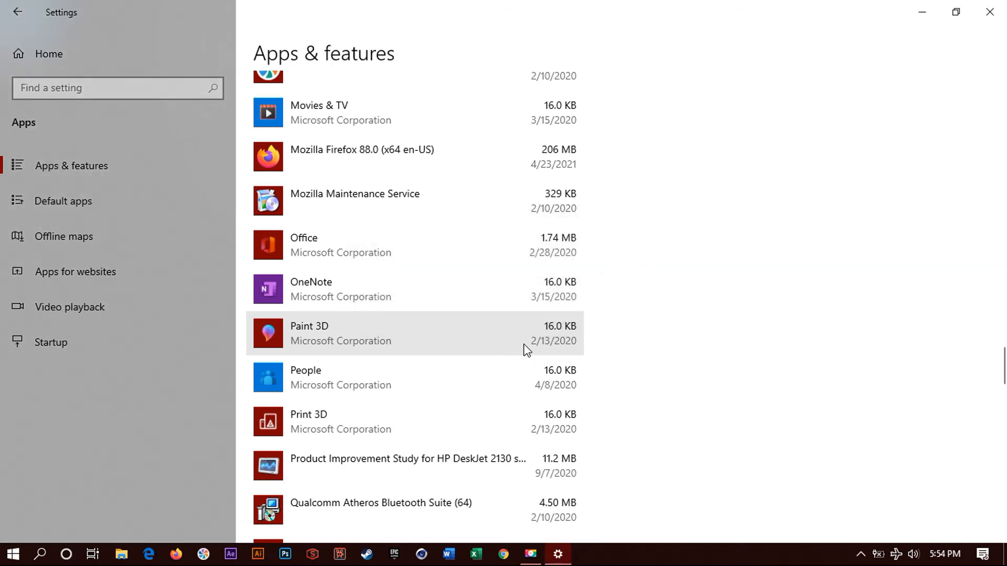
mouse_move(422, 412)
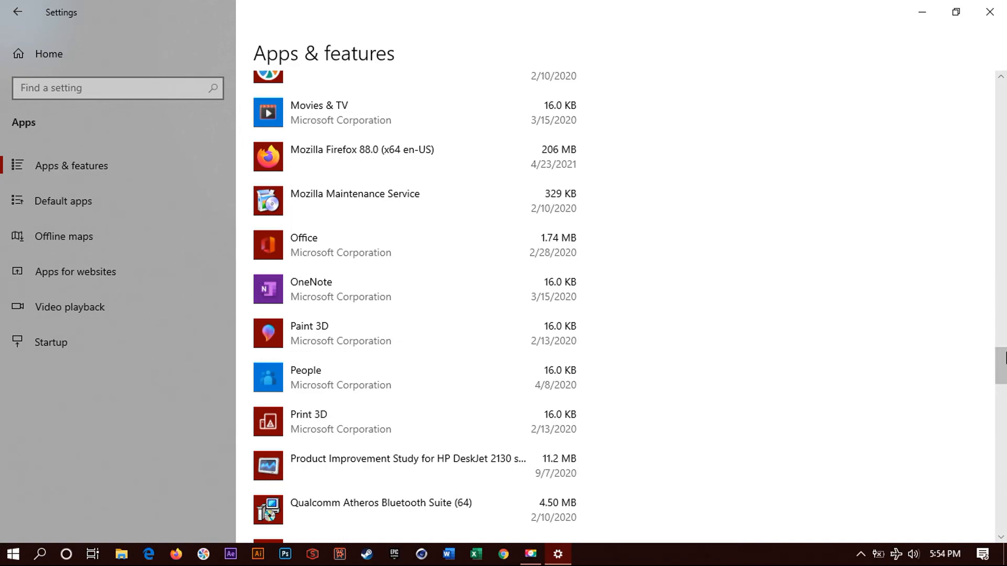
Step: Scroll the Apps & features list to confirm VirtualBox is no longer listed
scroll(down, 3)
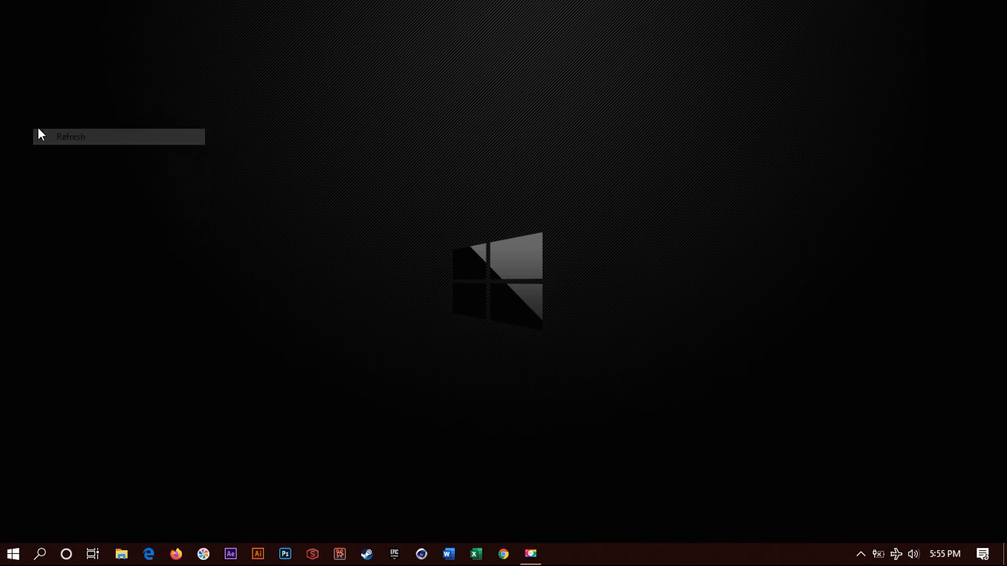
click(71, 136)
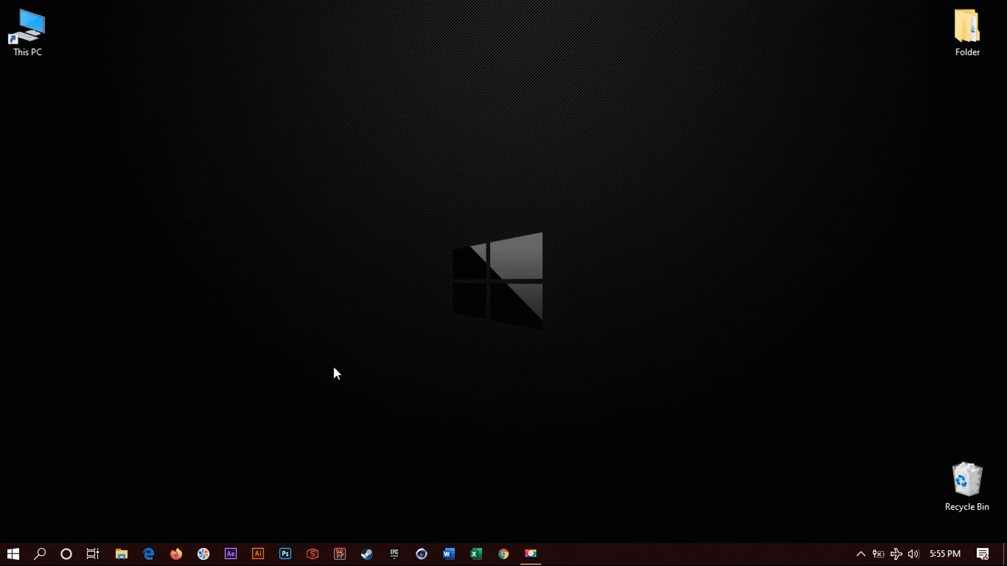
mouse_move(535, 363)
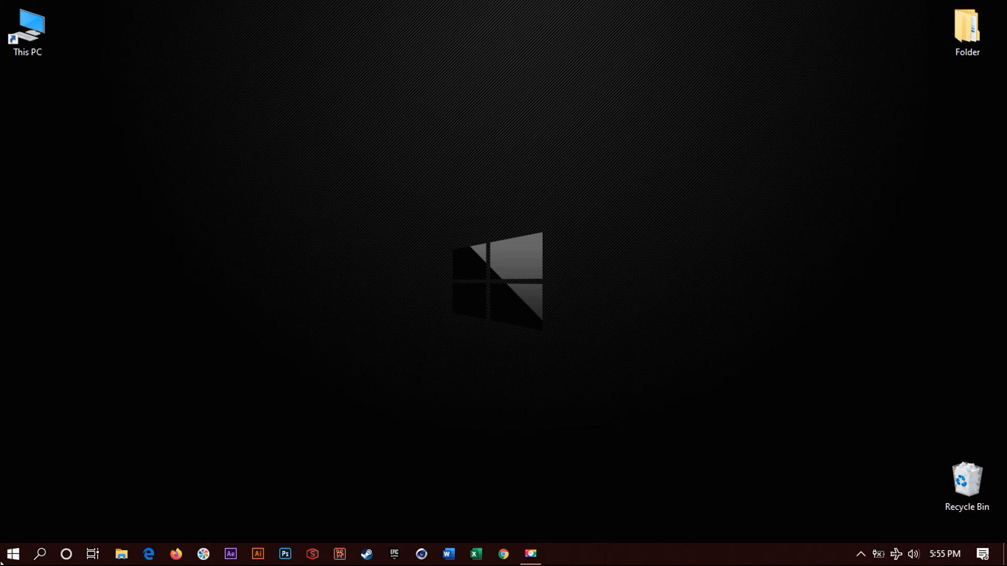
mouse_move(46, 517)
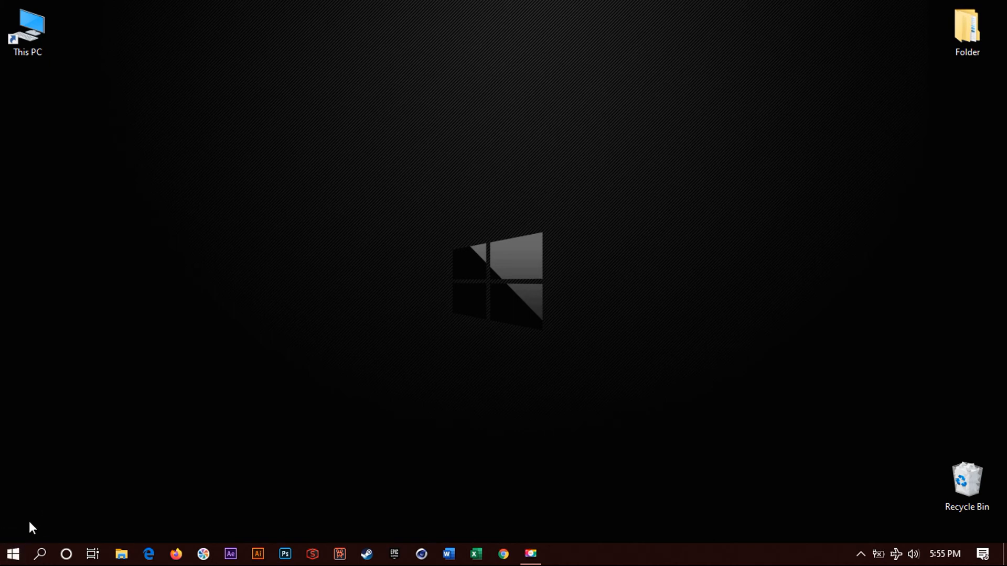
mouse_move(52, 72)
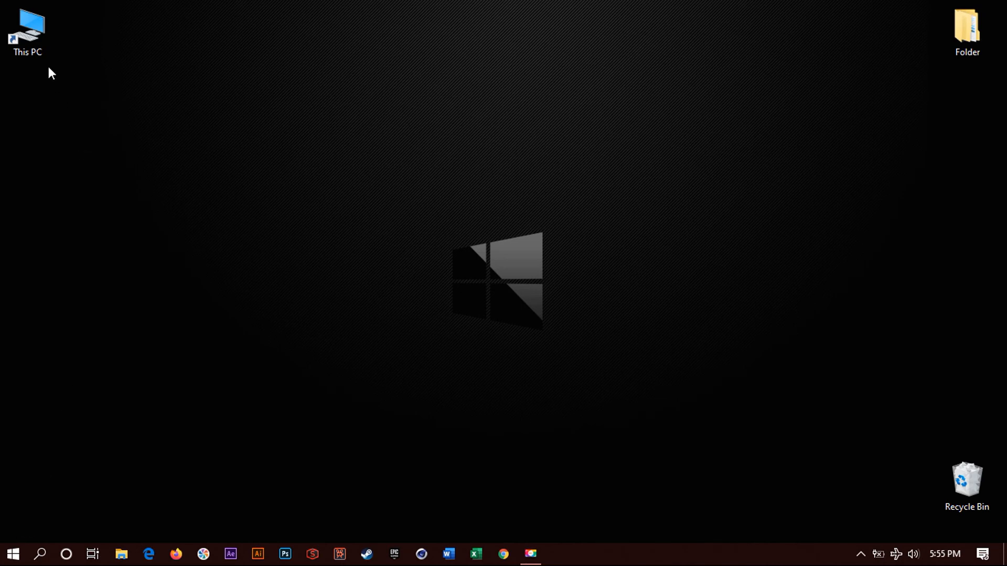
Step: Go into This PC and bring up the computer's basic system information page
click(27, 30)
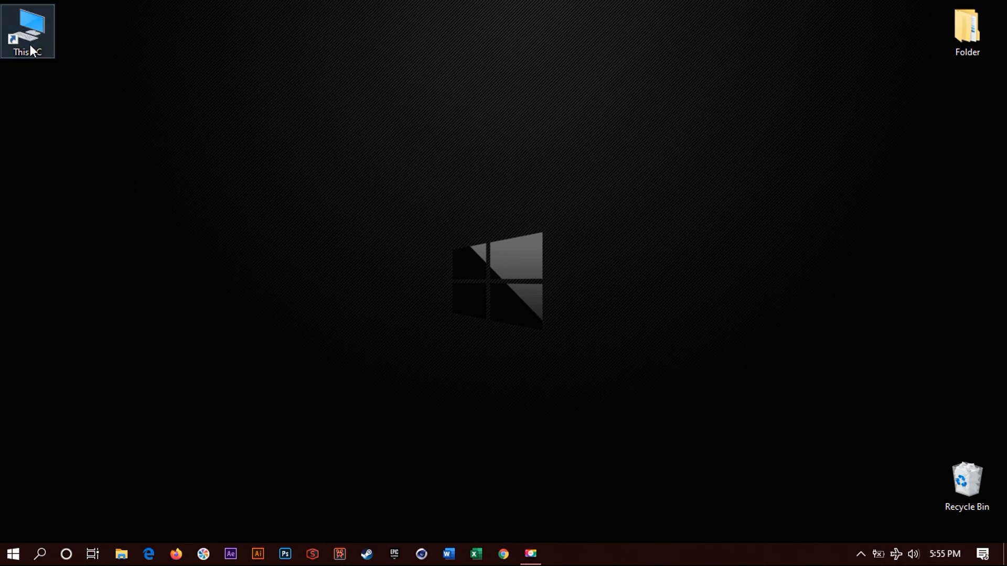
double_click(27, 30)
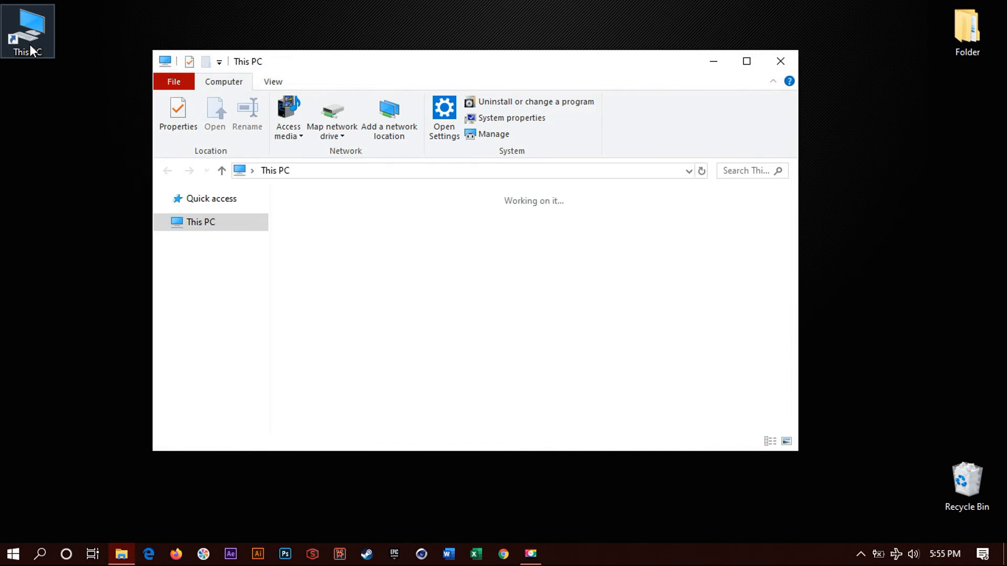
click(201, 221)
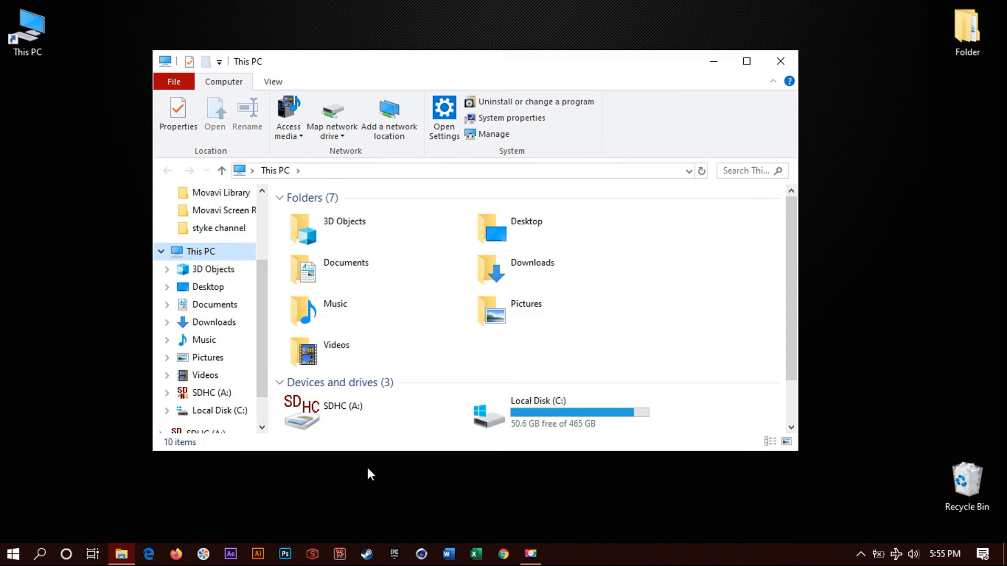
click(512, 117)
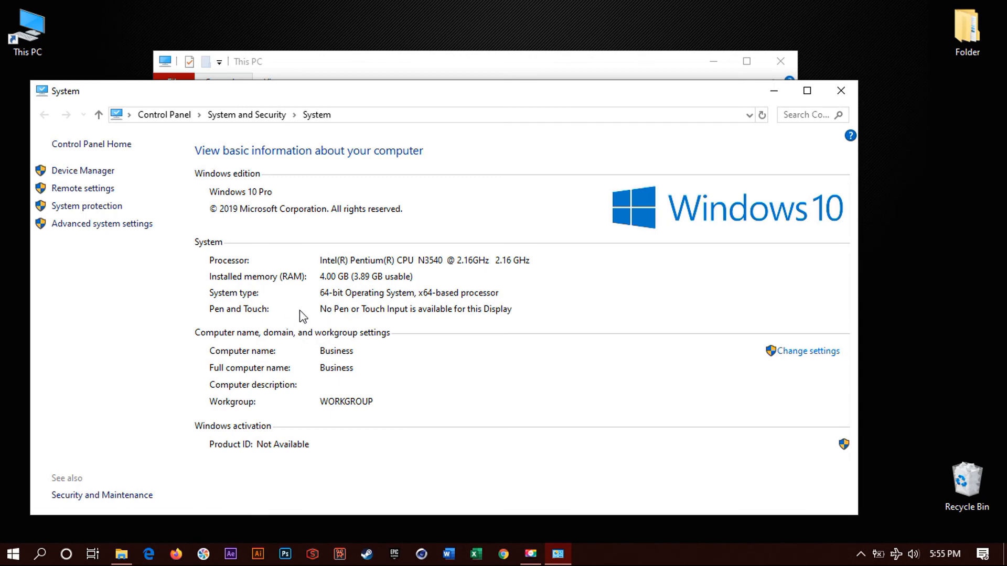
Step: Return to the Control Panel home via the address bar breadcrumb
click(92, 143)
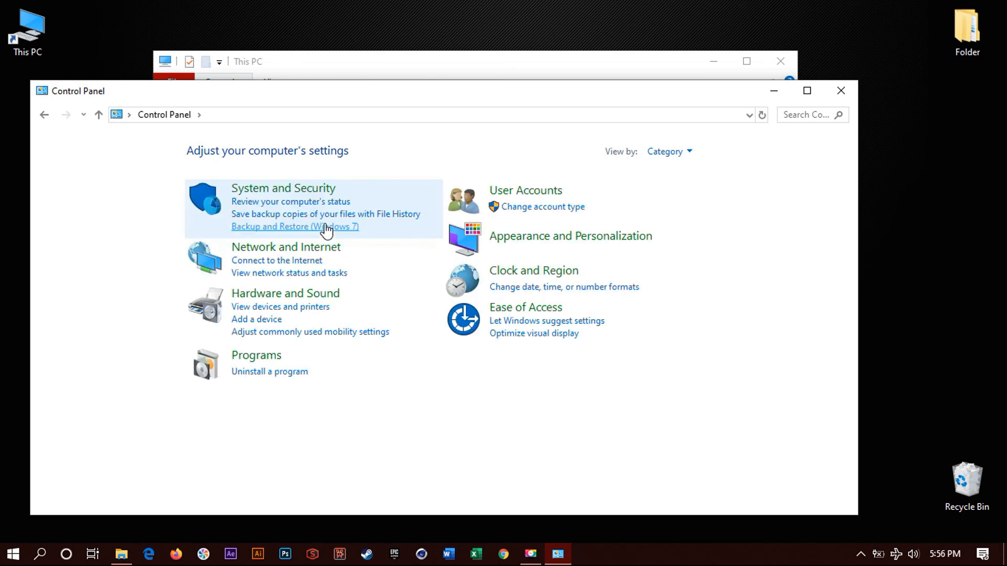
mouse_move(333, 333)
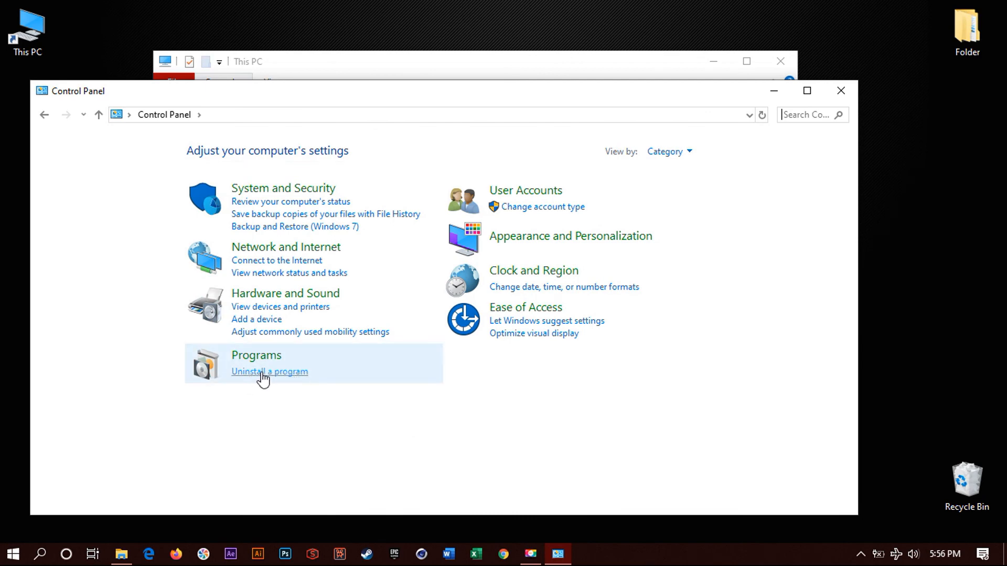
mouse_move(285, 376)
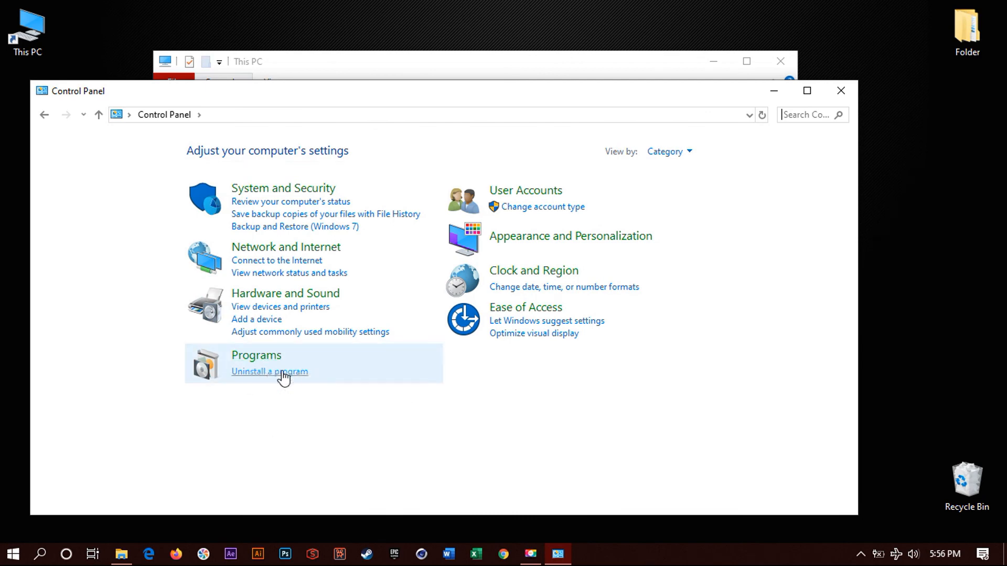
Step: Show the Programs and Features list of installed programs, scroll it, then close the window
click(270, 372)
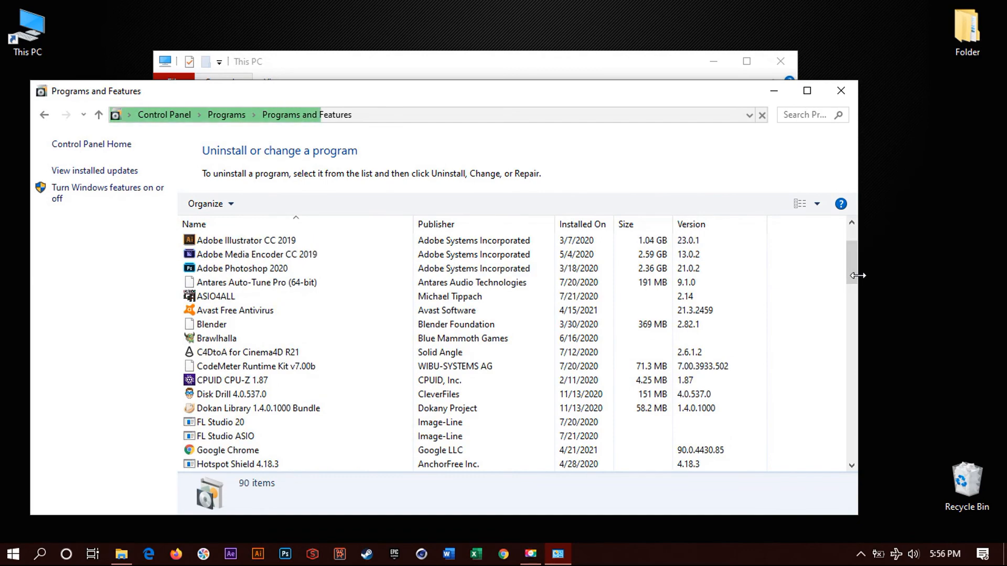
scroll(down, 3)
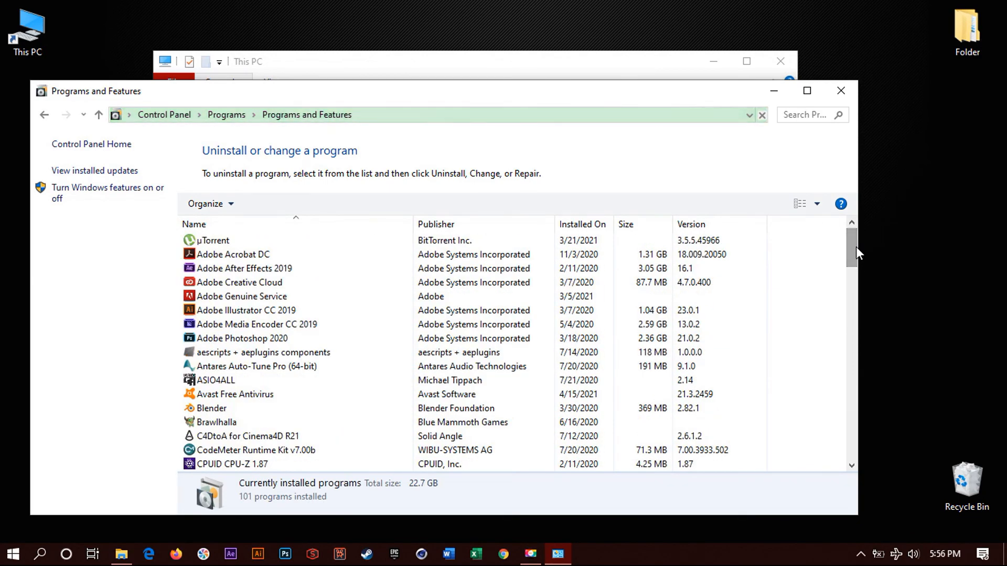
mouse_move(840, 91)
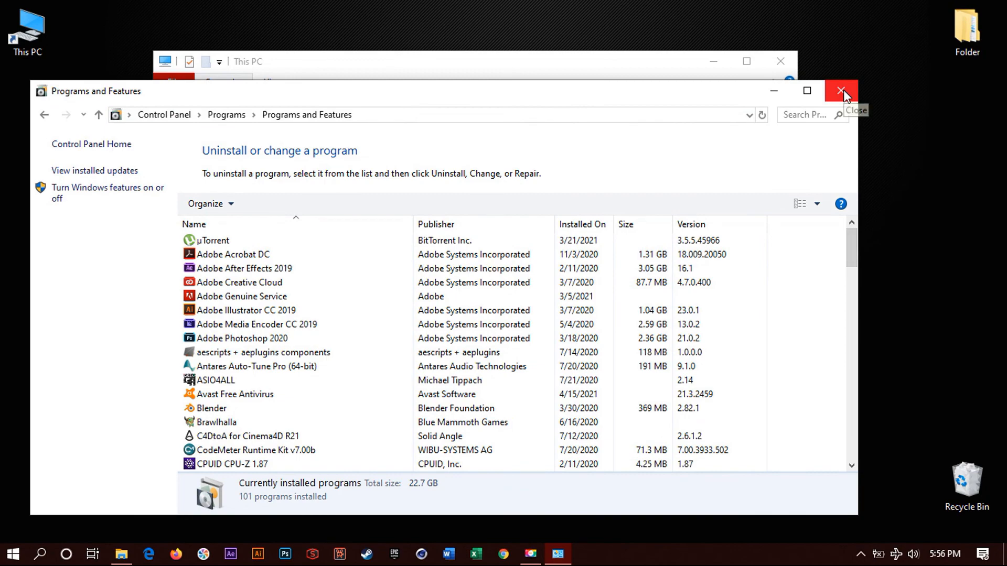
click(843, 91)
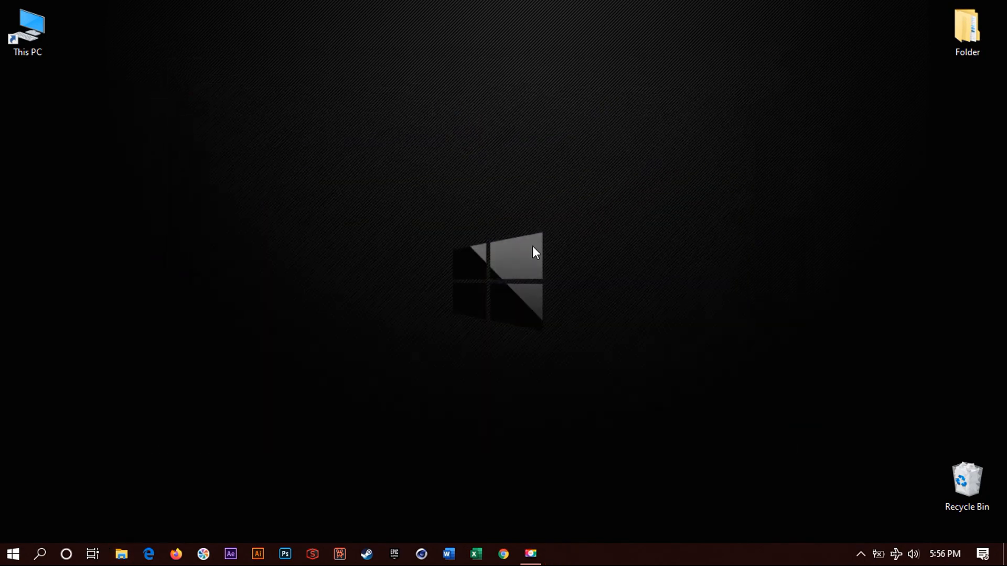
mouse_move(514, 310)
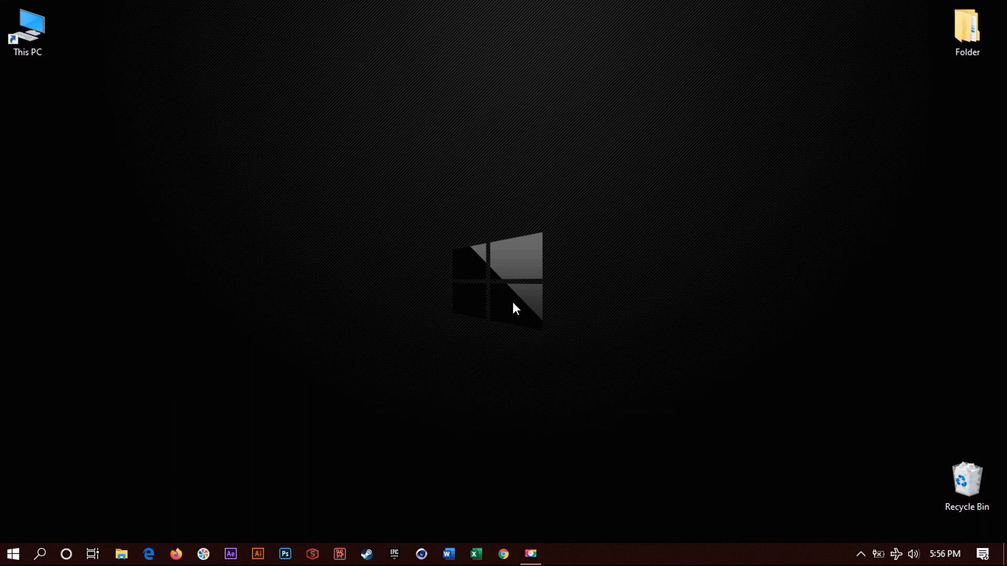
mouse_move(351, 275)
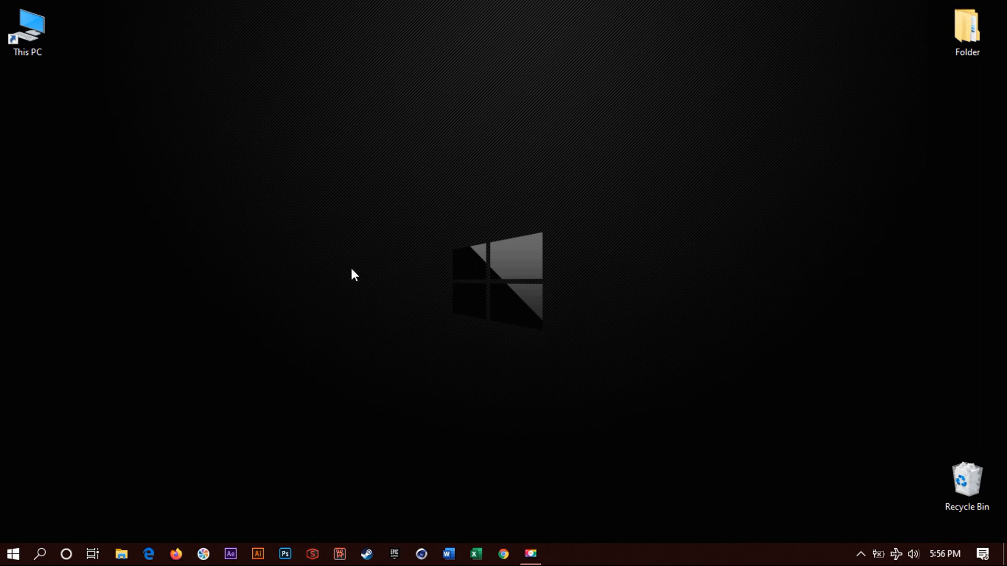